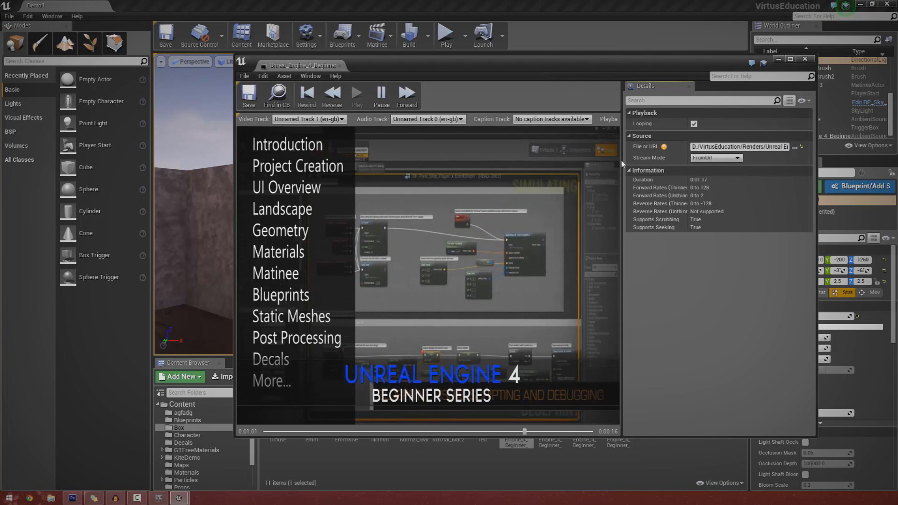
pyautogui.moveTo(342, 66)
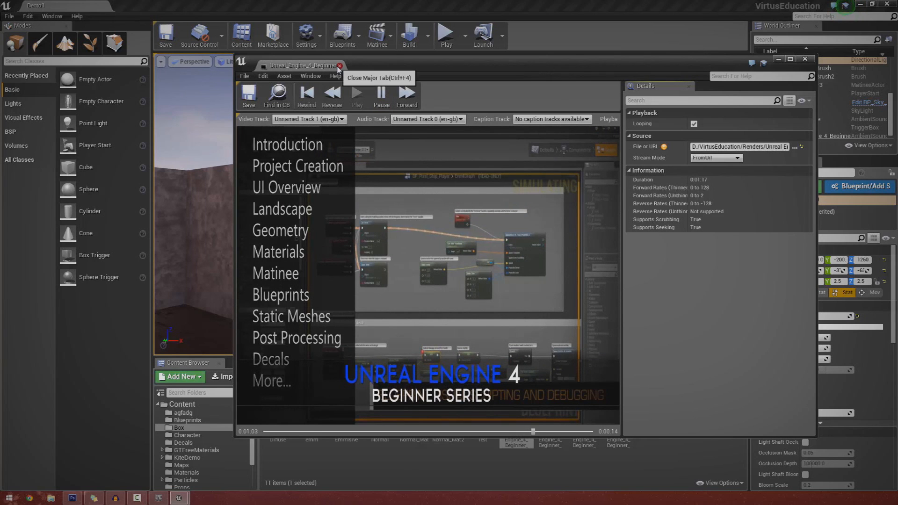
# Close the Media Player and Material editors to return to the level viewport
pyautogui.click(341, 65)
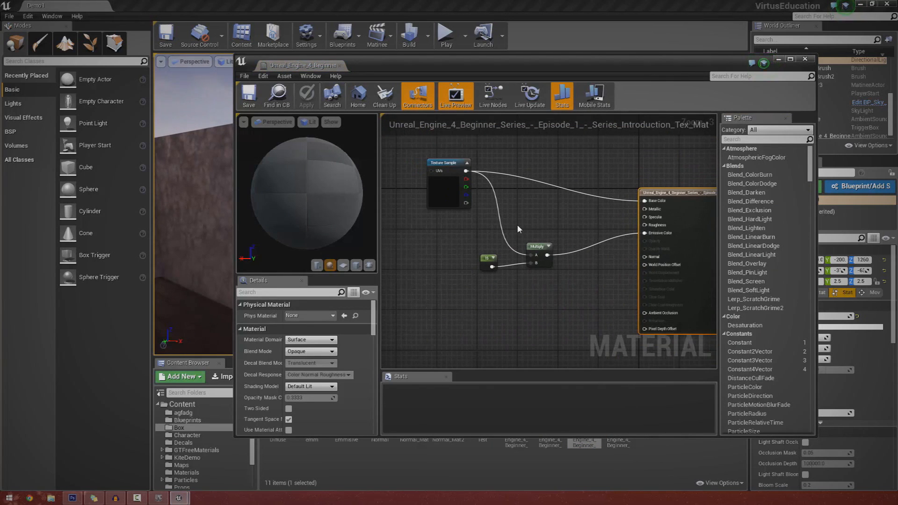
pyautogui.click(307, 96)
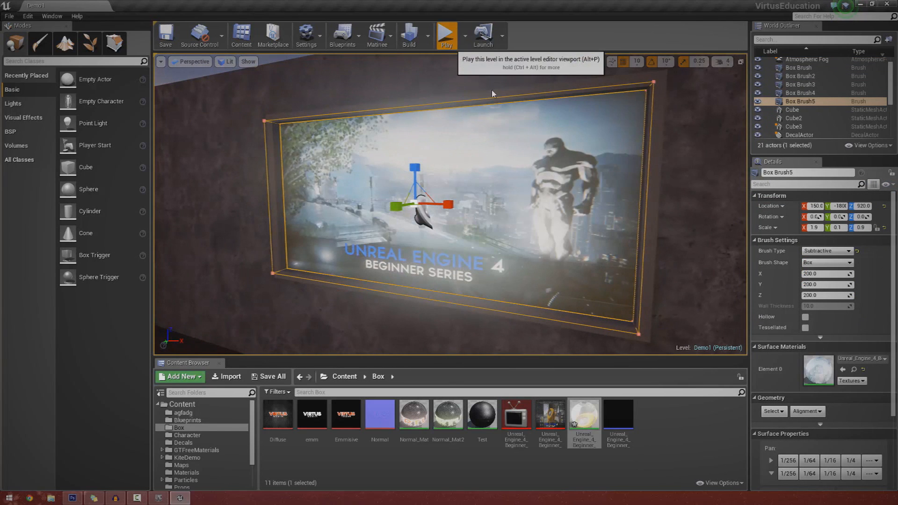
pyautogui.moveTo(457, 198)
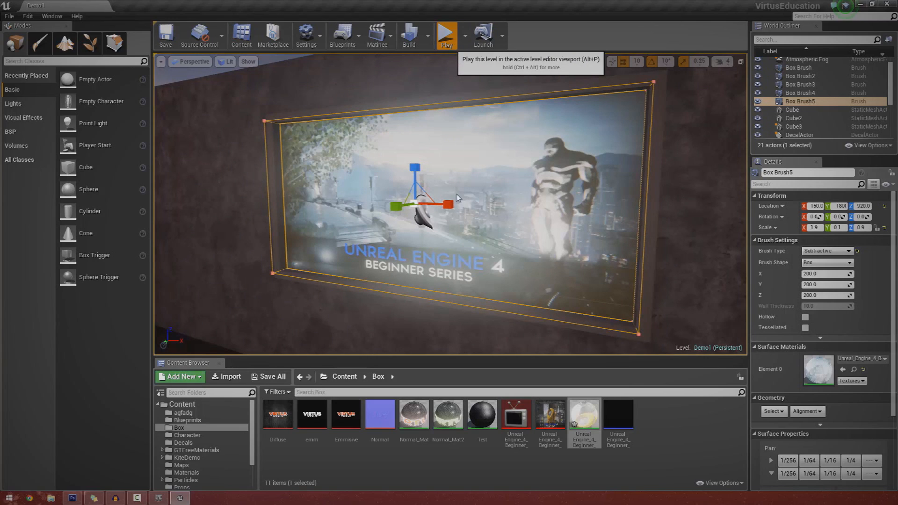
pyautogui.moveTo(451, 70)
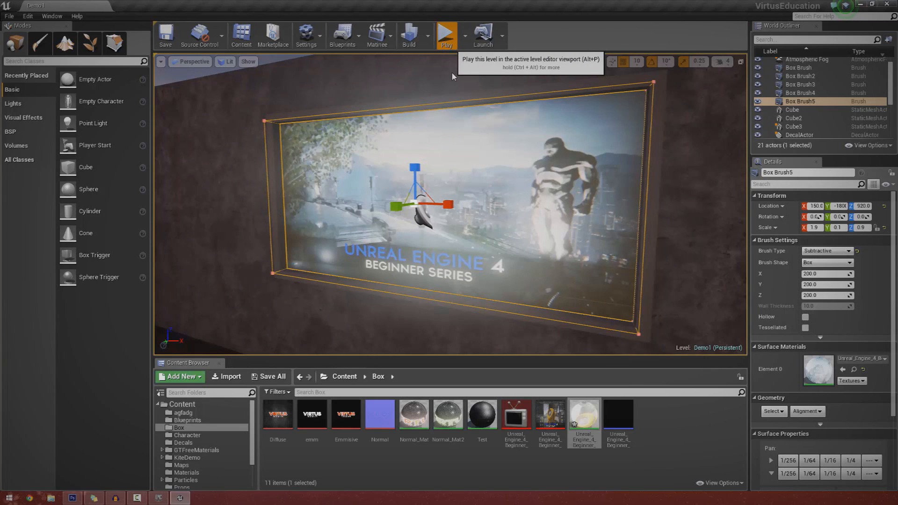
pyautogui.moveTo(439, 58)
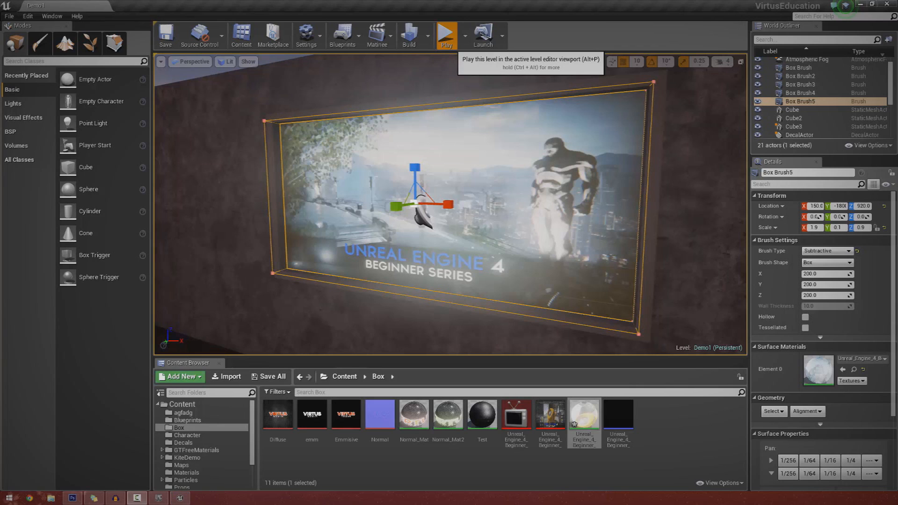
# Deselect the screen brush, play the level and take control of the character
pyautogui.click(447, 35)
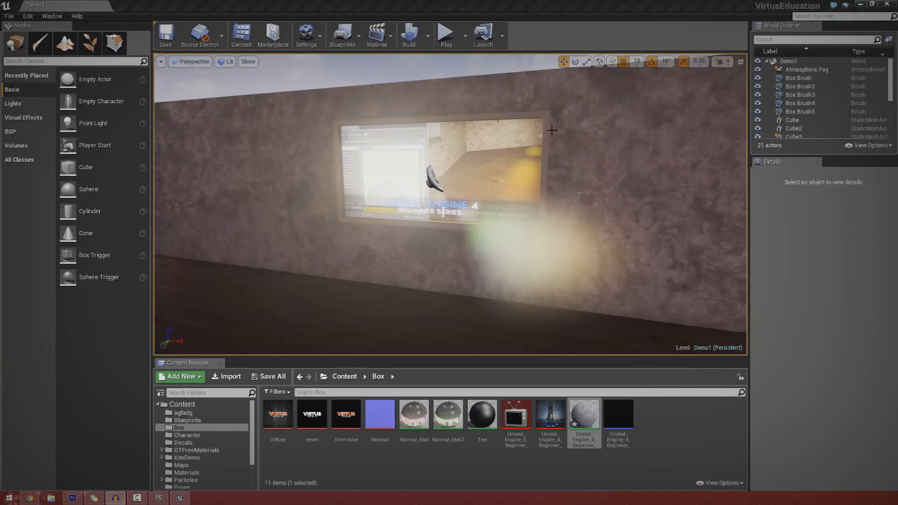
pyautogui.click(446, 33)
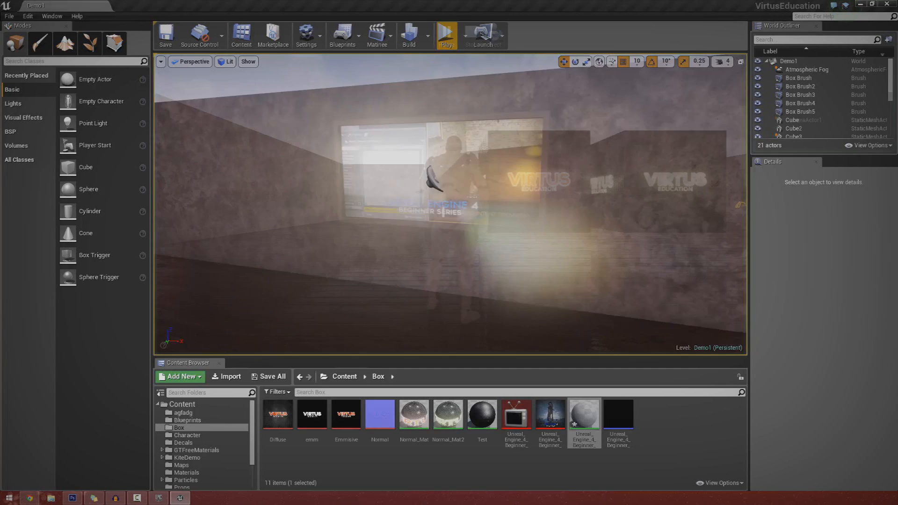
pyautogui.click(445, 35)
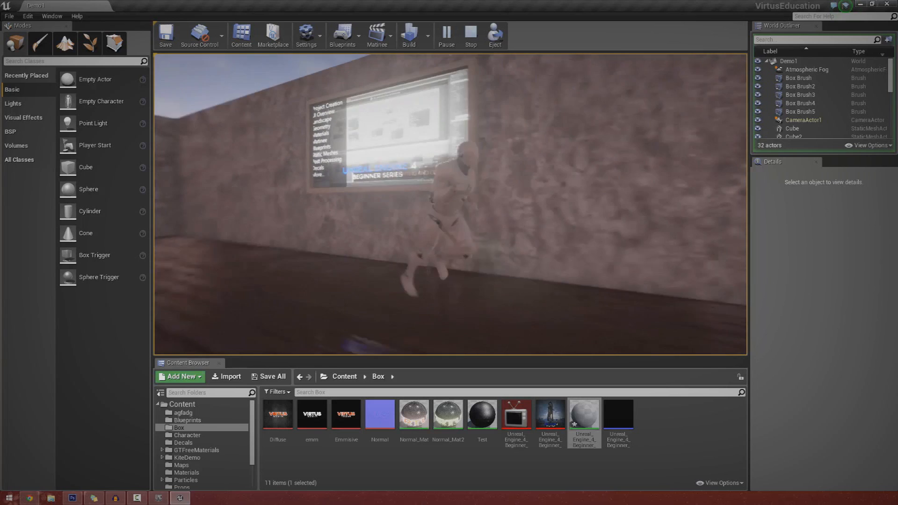
# Stop the play session and force-delete the old media player, texture, sound wave and material assets
pyautogui.click(469, 36)
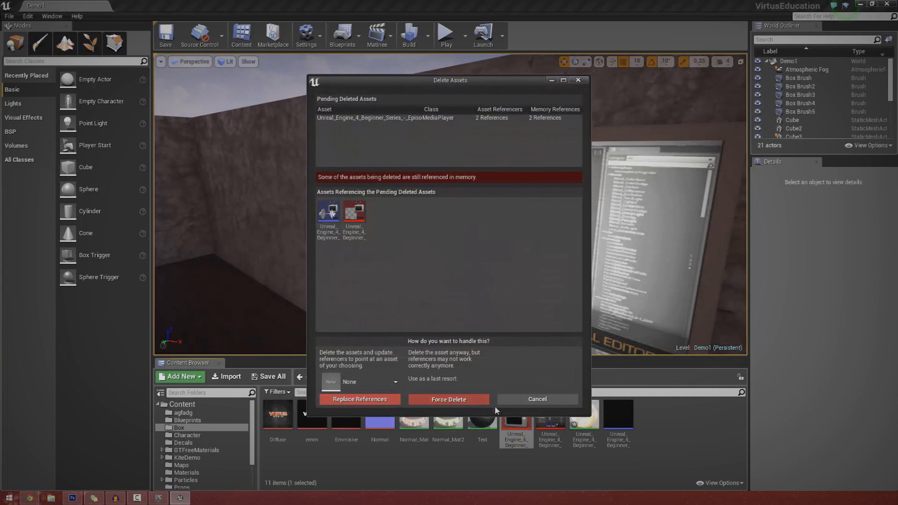
pyautogui.click(449, 399)
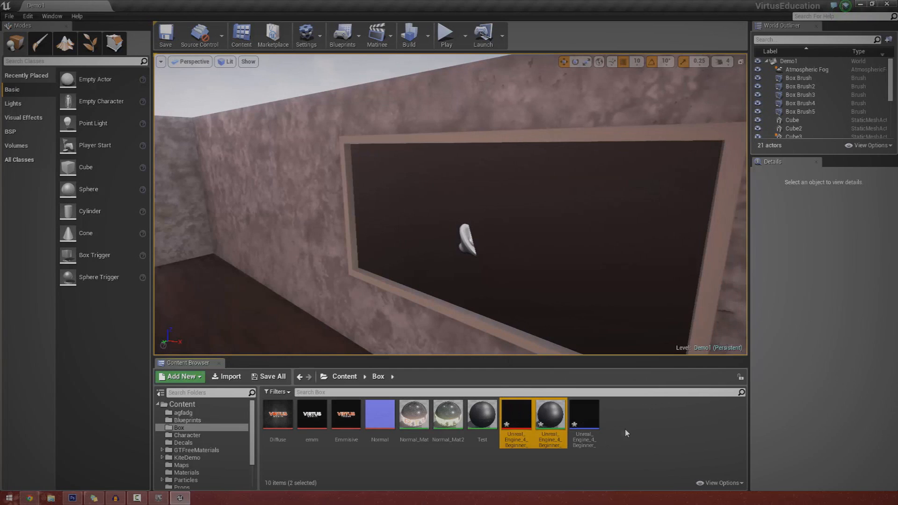
pyautogui.rightClick(584, 416)
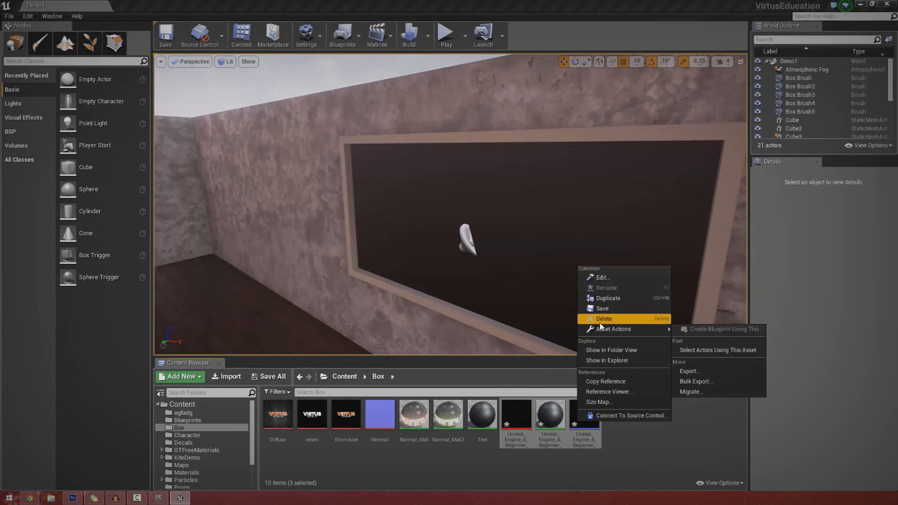
pyautogui.click(603, 318)
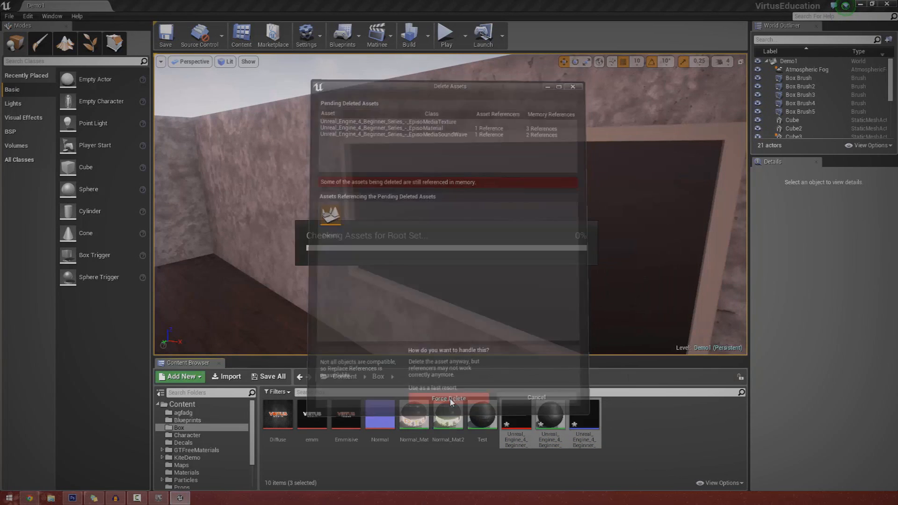
pyautogui.click(448, 399)
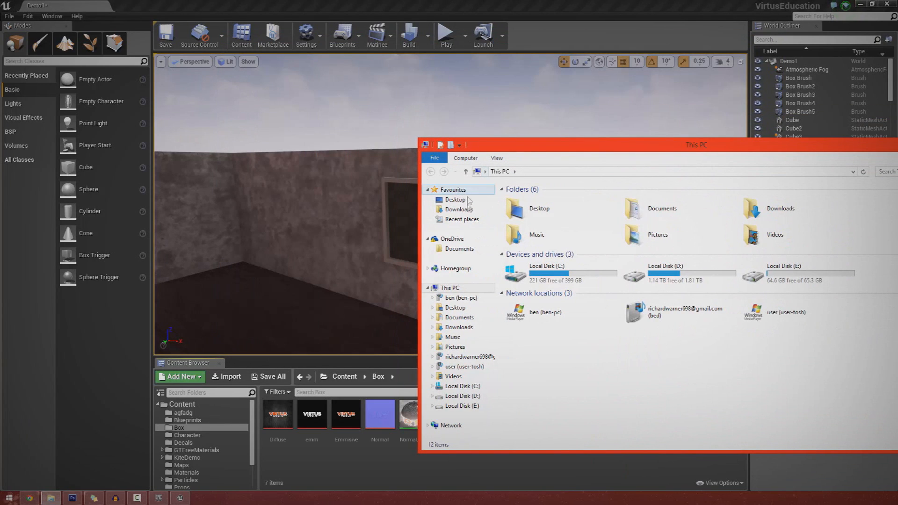
# Close the File Explorer window and the leftover browser search tab
pyautogui.click(458, 209)
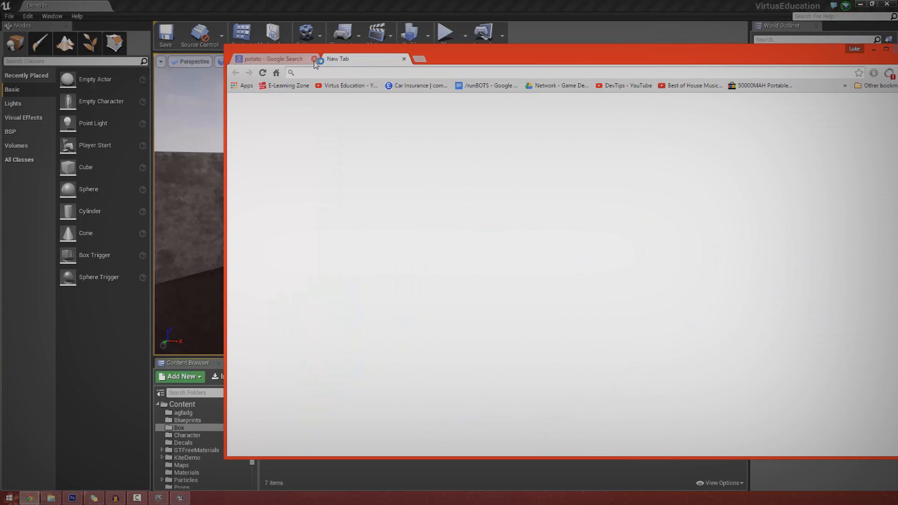
pyautogui.click(313, 58)
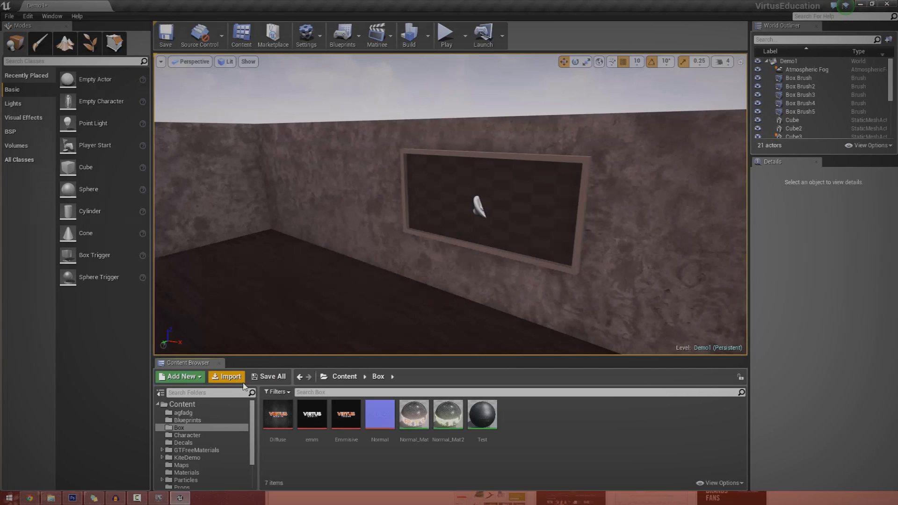
# Import the 'Episode 1 - Series Introduction' MP4 as a media player and check it in its editor
pyautogui.click(226, 376)
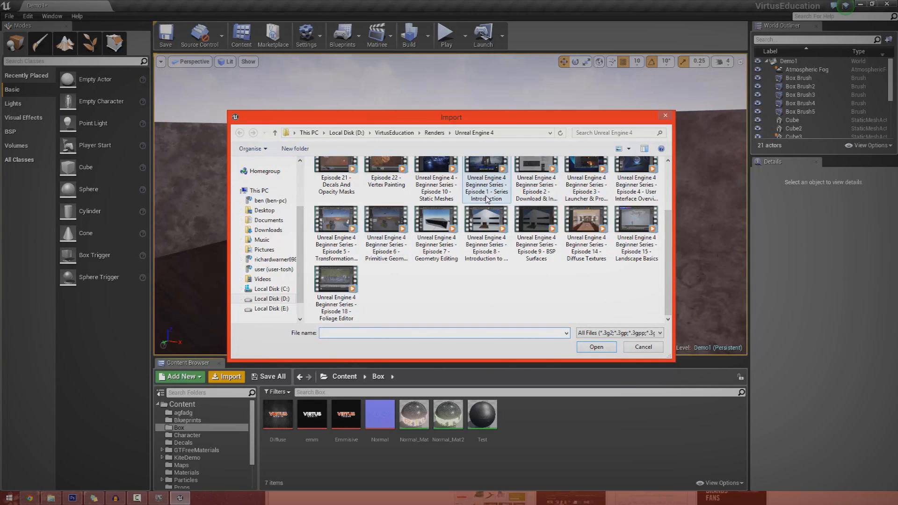
pyautogui.click(486, 178)
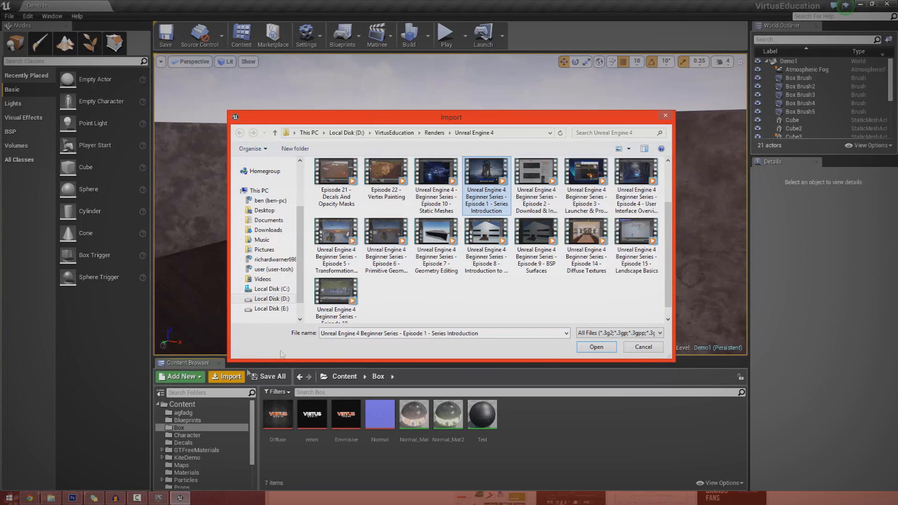
pyautogui.click(595, 347)
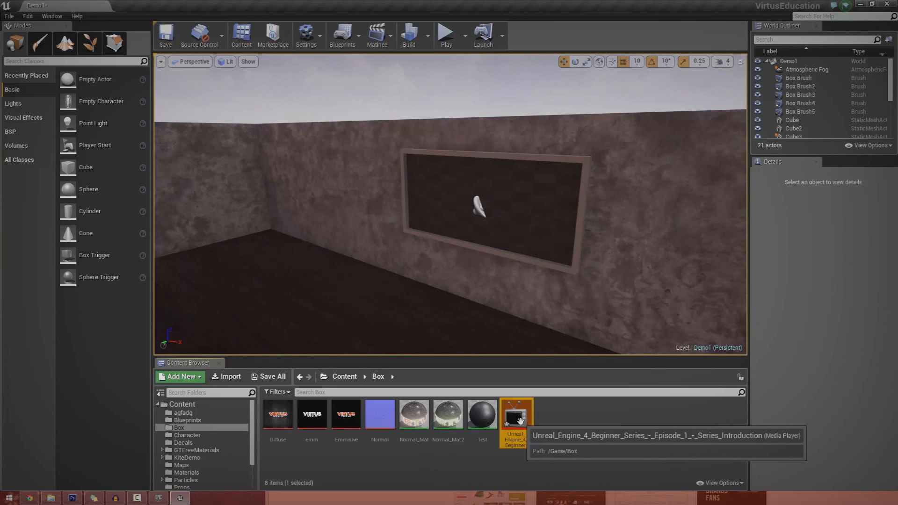
pyautogui.doubleClick(516, 413)
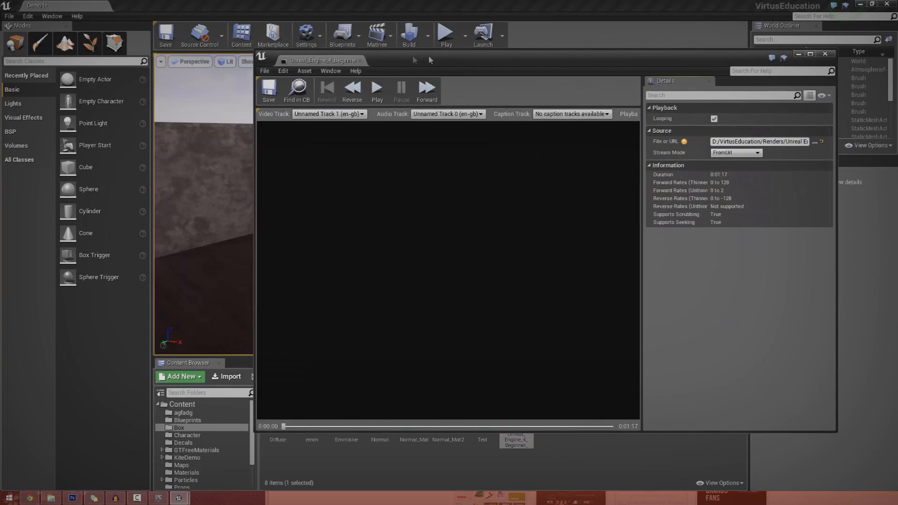
pyautogui.click(377, 90)
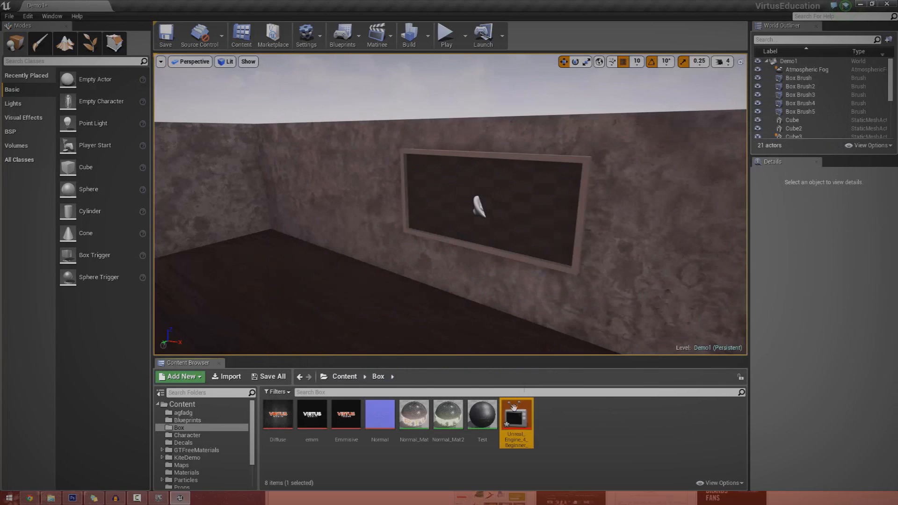
# Create a Media Texture and Media Sound Wave from the media player, then a material from the texture
pyautogui.rightClick(516, 414)
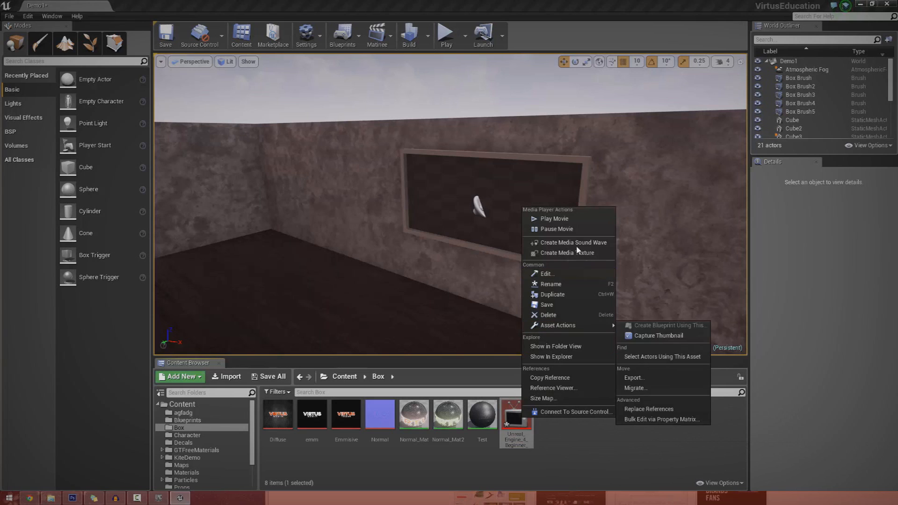
pyautogui.moveTo(567, 253)
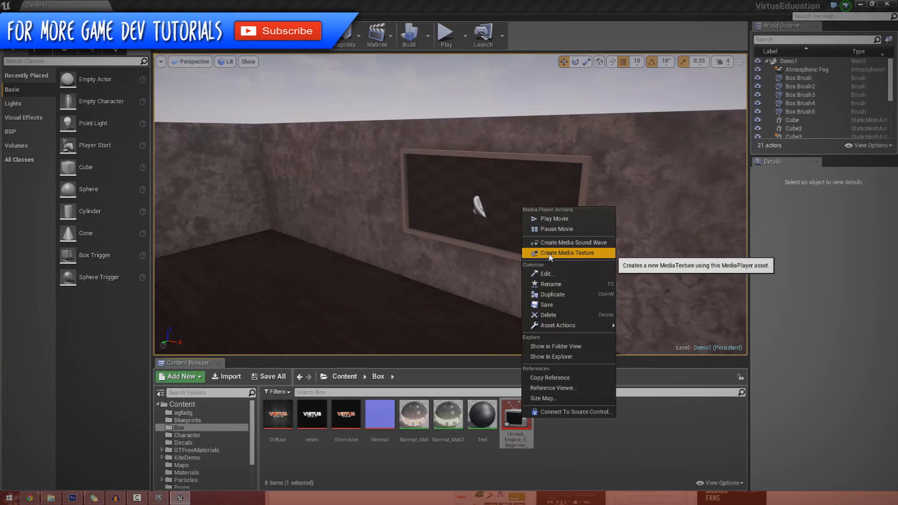
pyautogui.click(564, 253)
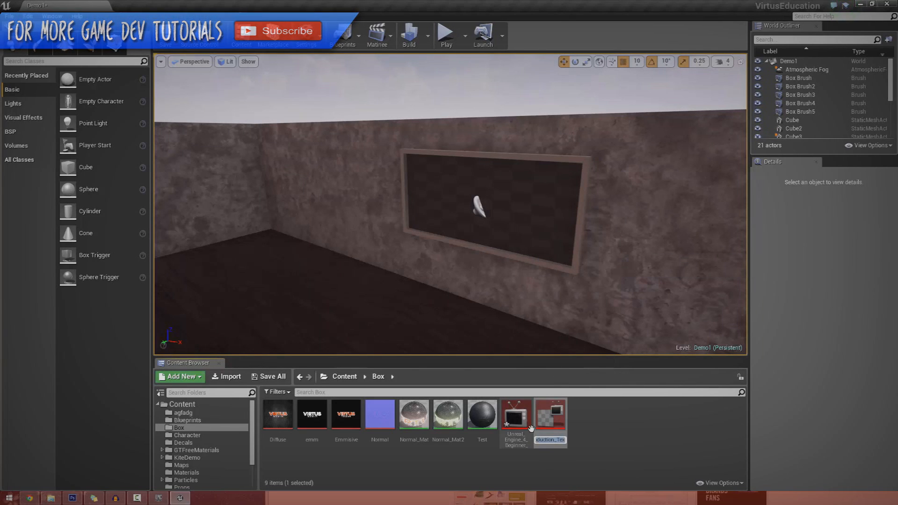
pyautogui.rightClick(515, 414)
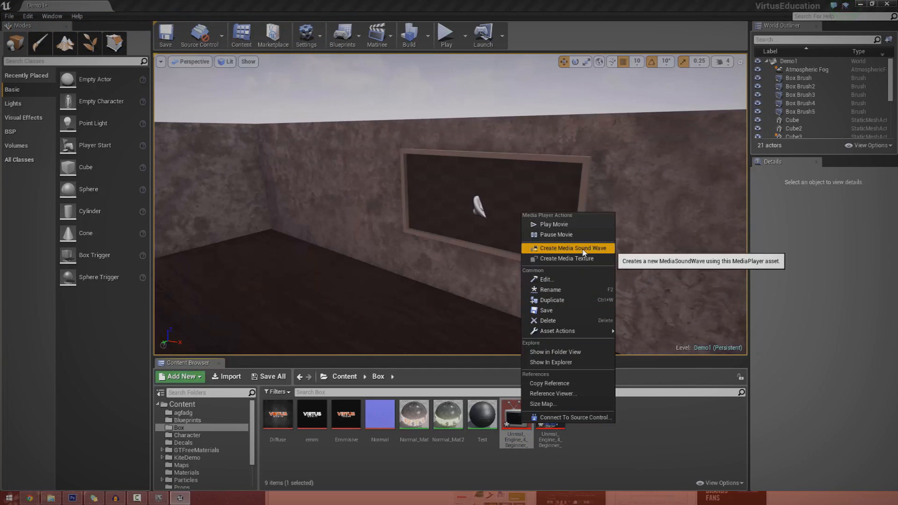
pyautogui.click(571, 248)
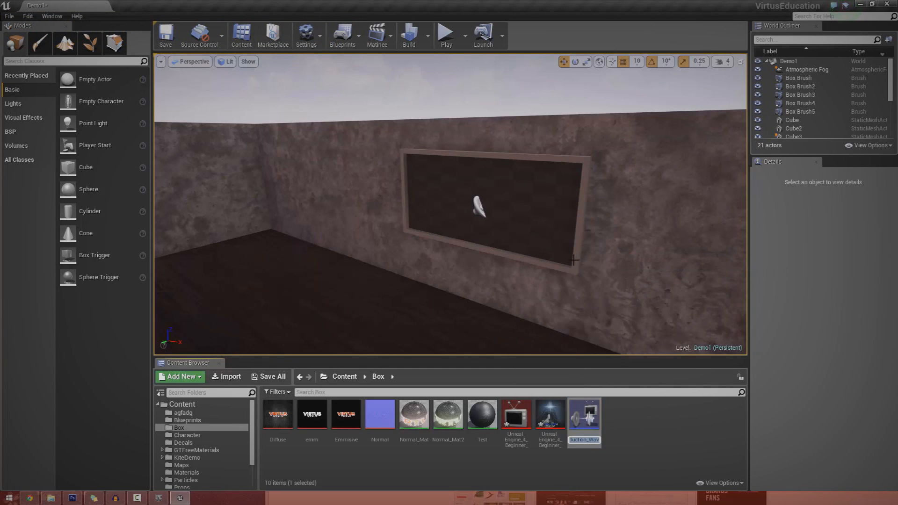
pyautogui.click(583, 414)
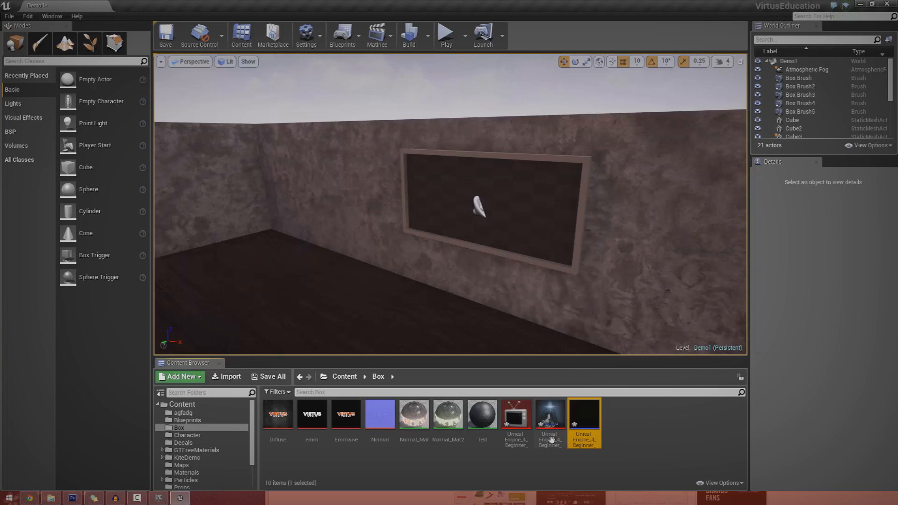
pyautogui.moveTo(548, 416)
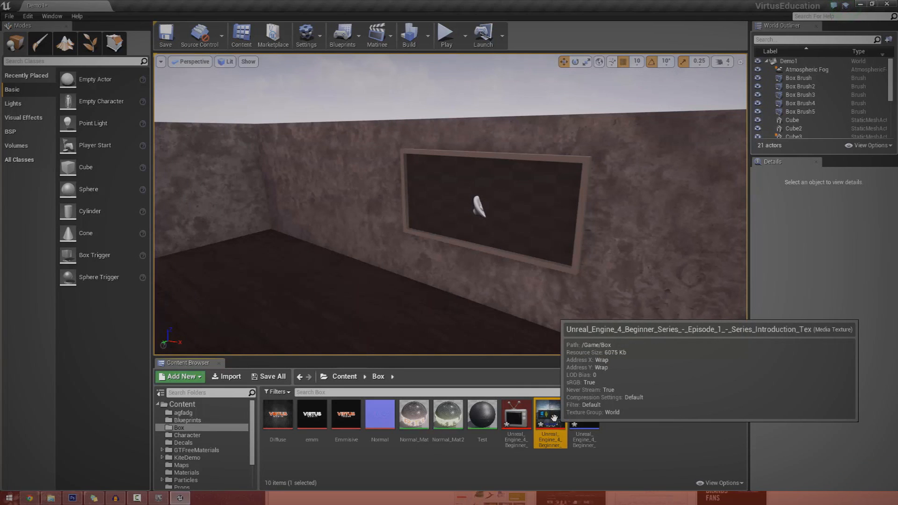
pyautogui.rightClick(552, 415)
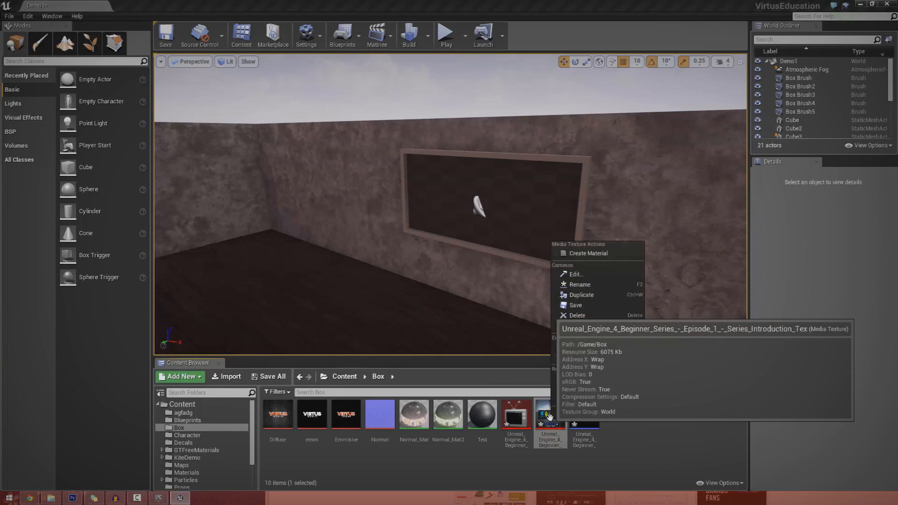
pyautogui.click(588, 254)
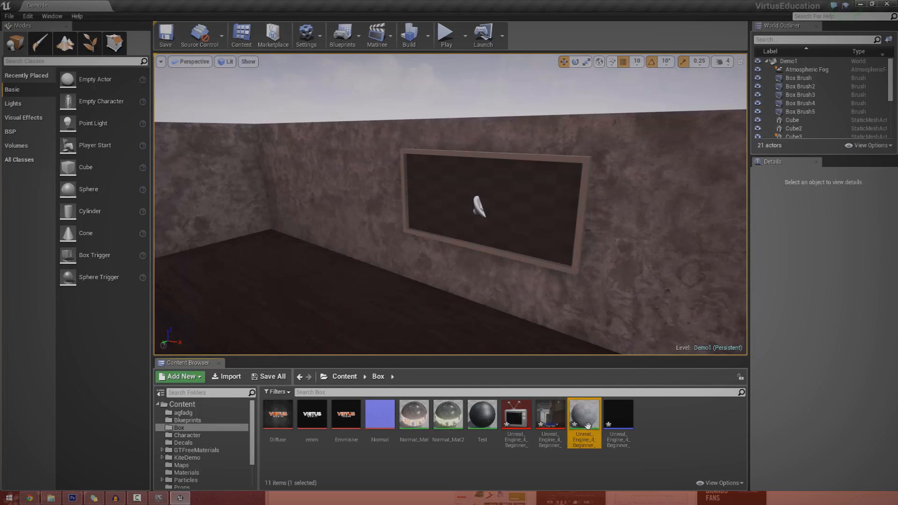
# In the video material's graph, wire the Texture Sample output into a new Multiply node
pyautogui.doubleClick(584, 414)
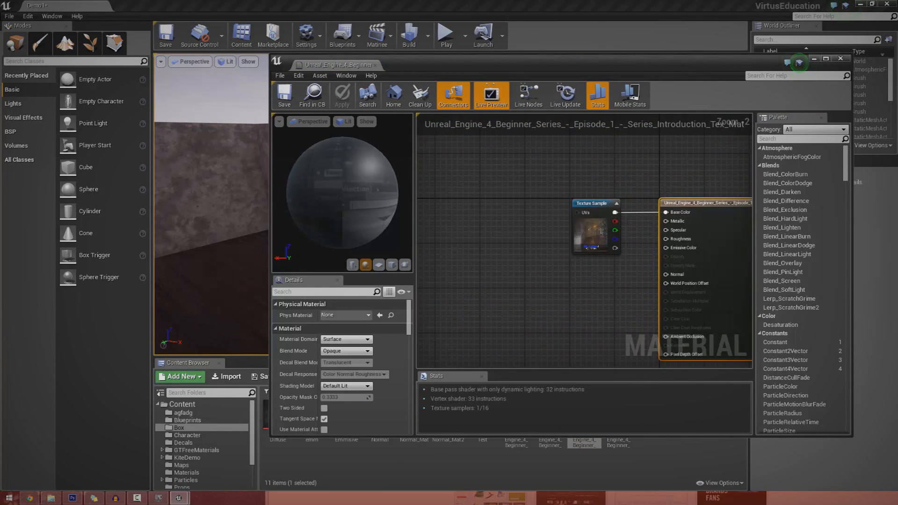
pyautogui.moveTo(596, 226); pyautogui.dragTo(573, 212)
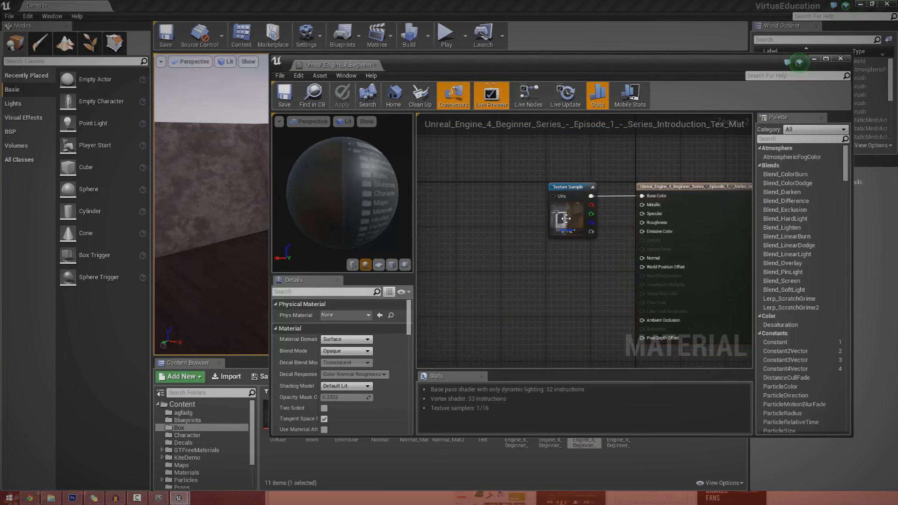
pyautogui.moveTo(571, 209); pyautogui.dragTo(491, 172)
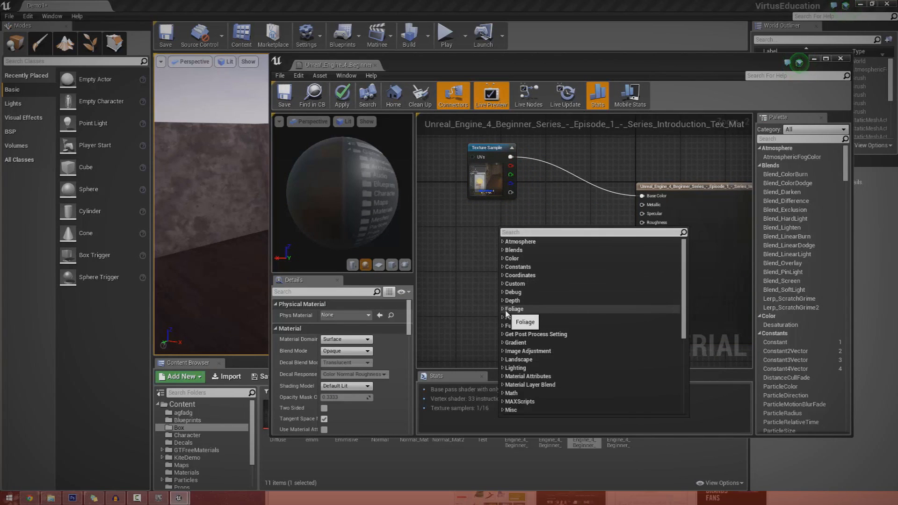
pyautogui.write('mu')
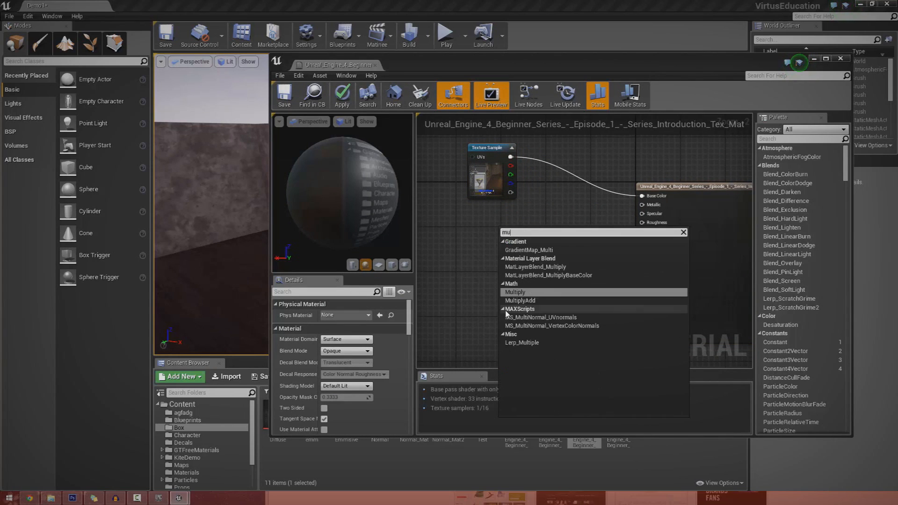
pyautogui.click(515, 292)
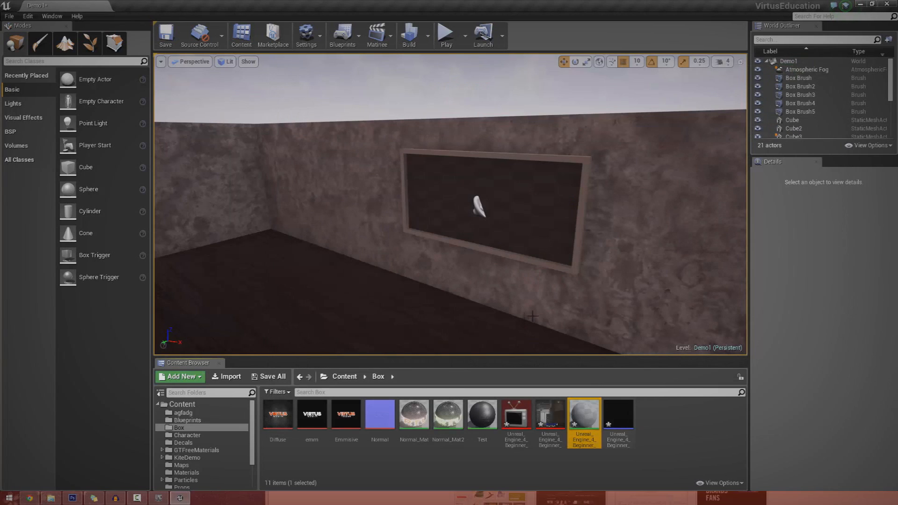
pyautogui.moveTo(584, 414)
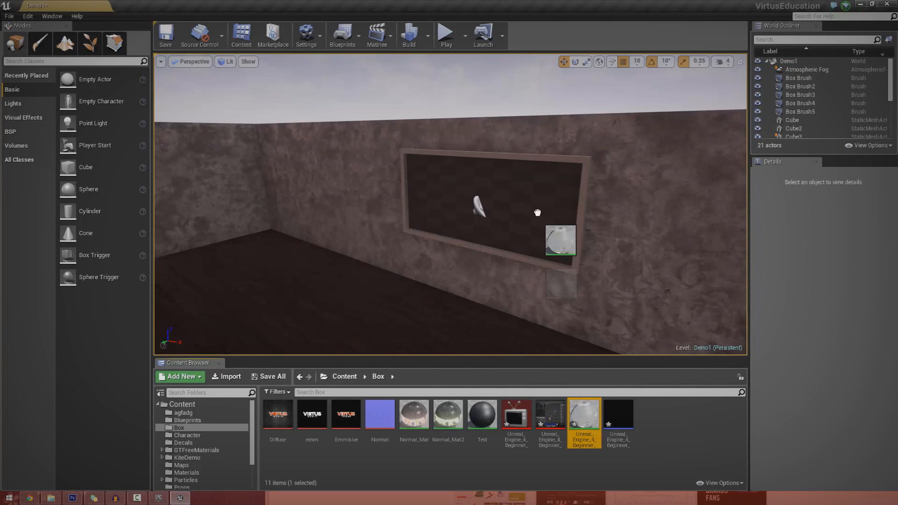
# Drop the video material onto the TV screen surface and bring up the Media Sound Wave
pyautogui.click(493, 206)
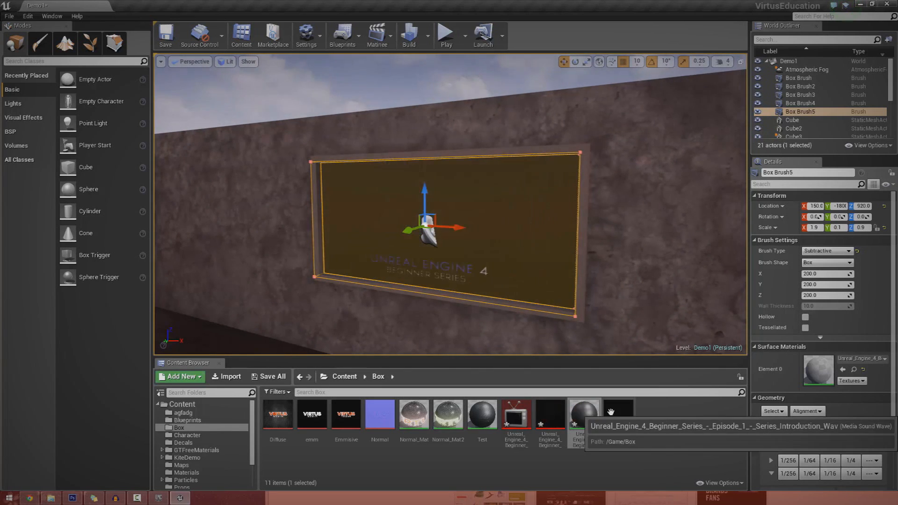
pyautogui.doubleClick(584, 414)
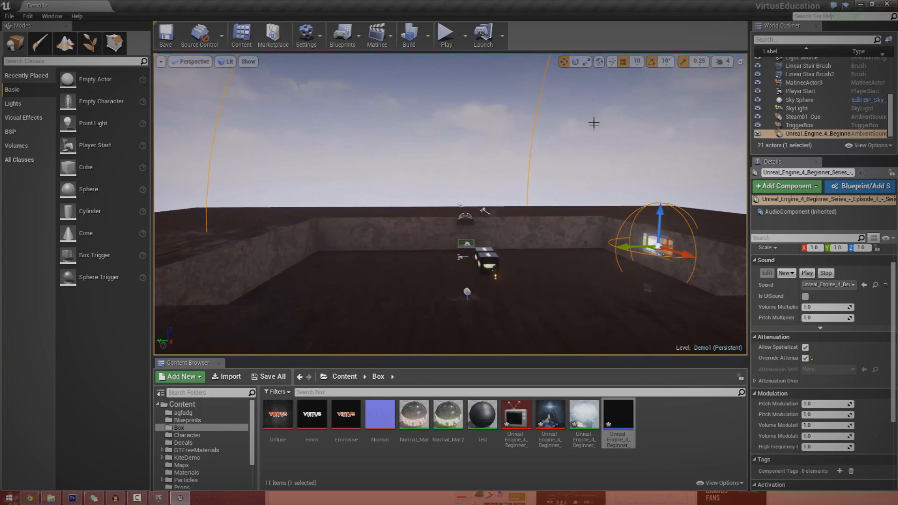
pyautogui.moveTo(445, 32)
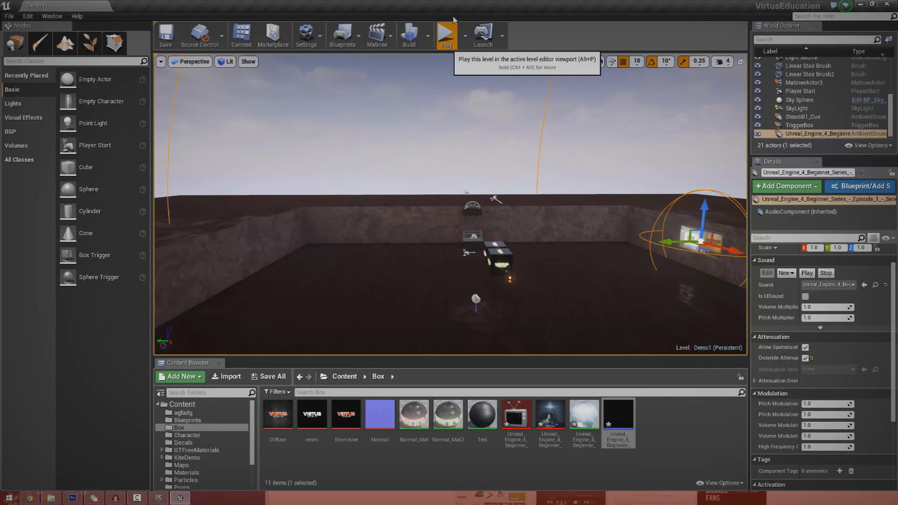
pyautogui.moveTo(517, 91)
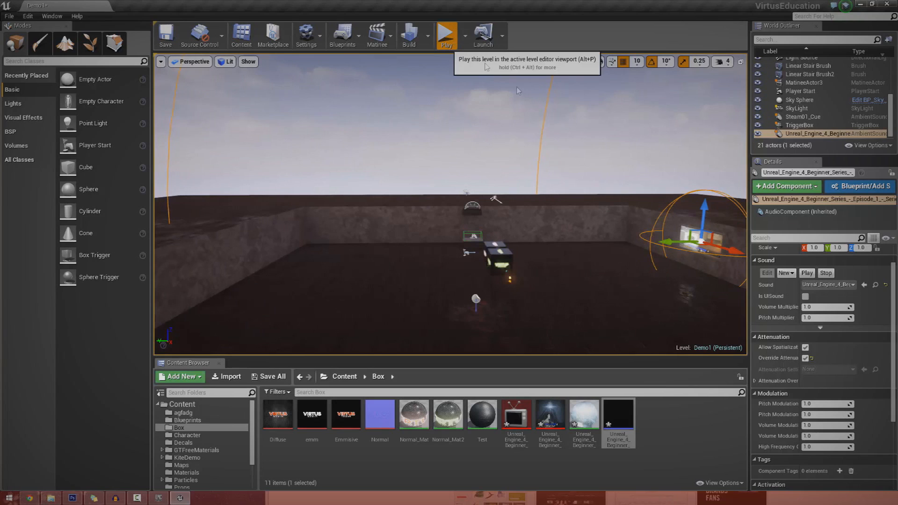
pyautogui.moveTo(126, 272)
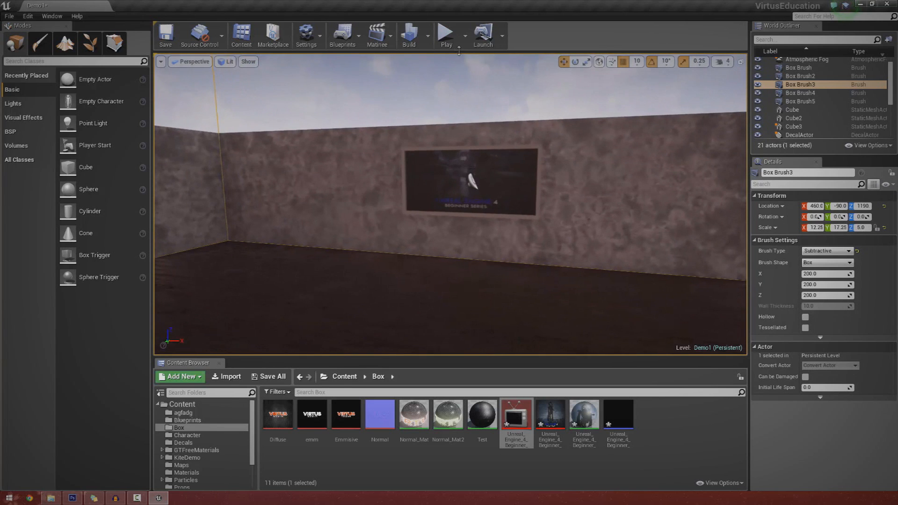
# Play the level to test the television's video and positional sound
pyautogui.click(445, 33)
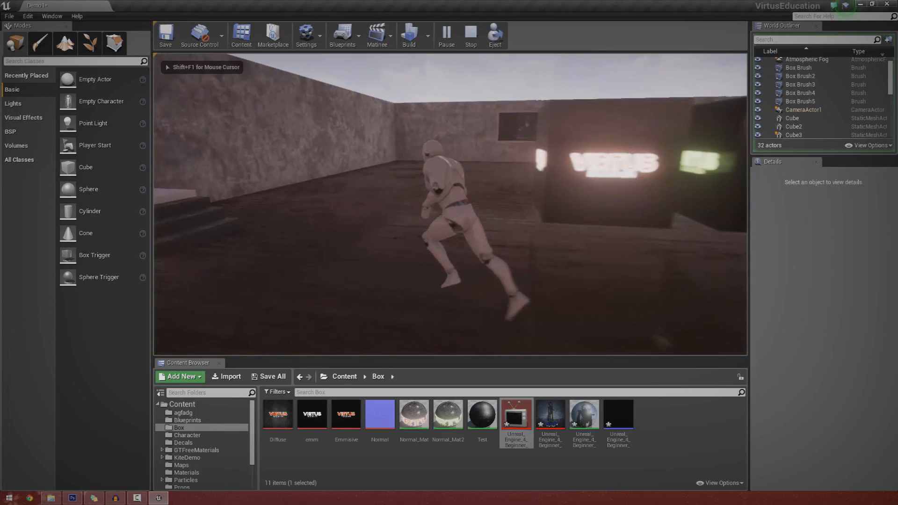